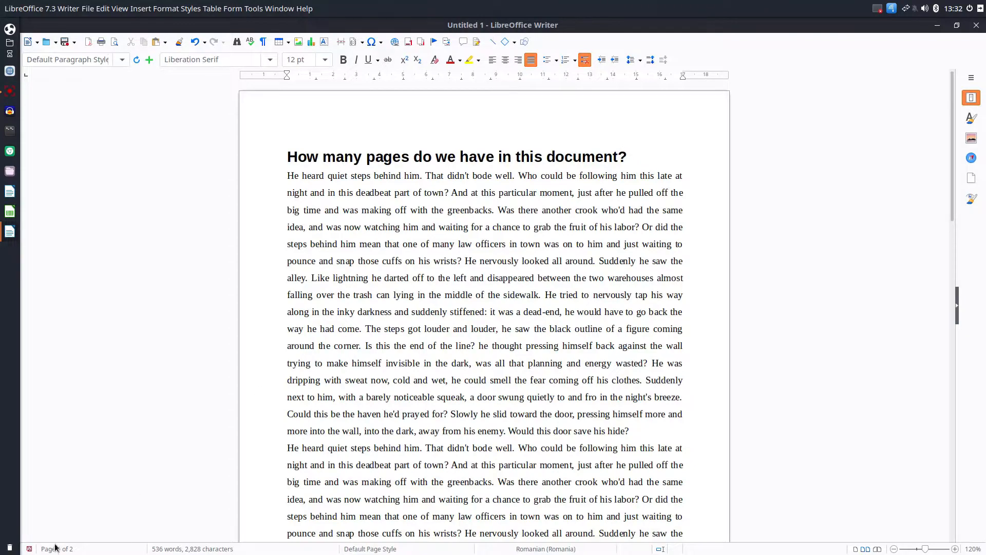
mouse_move(57, 548)
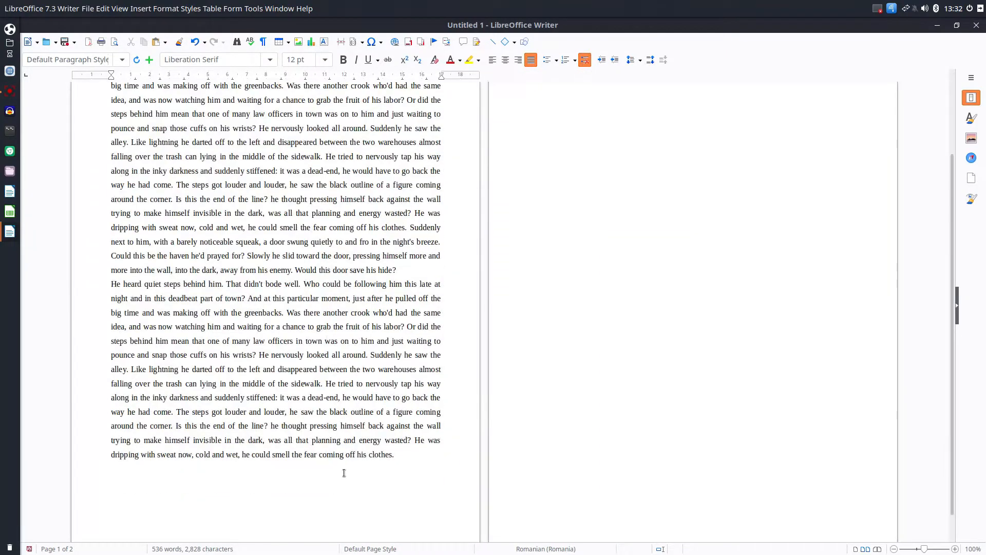
Step: Check in the print preview that the document currently runs onto a second page, then cancel
scroll(down, 3)
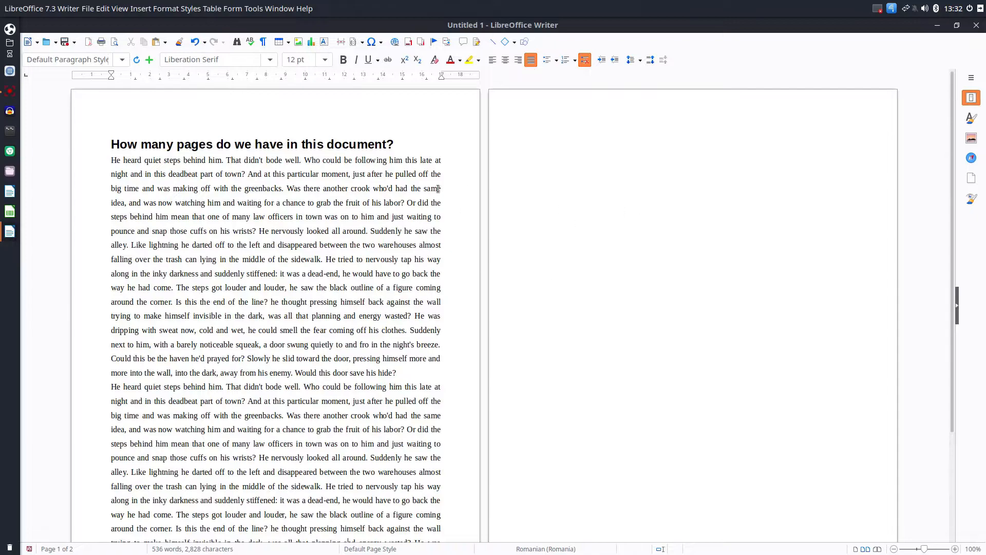
key(ctrl+p)
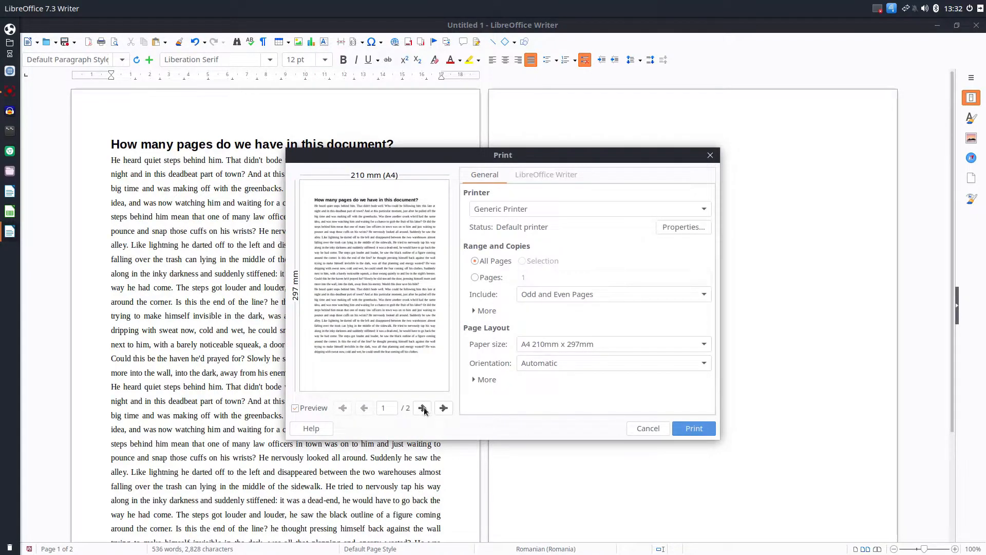
click(422, 408)
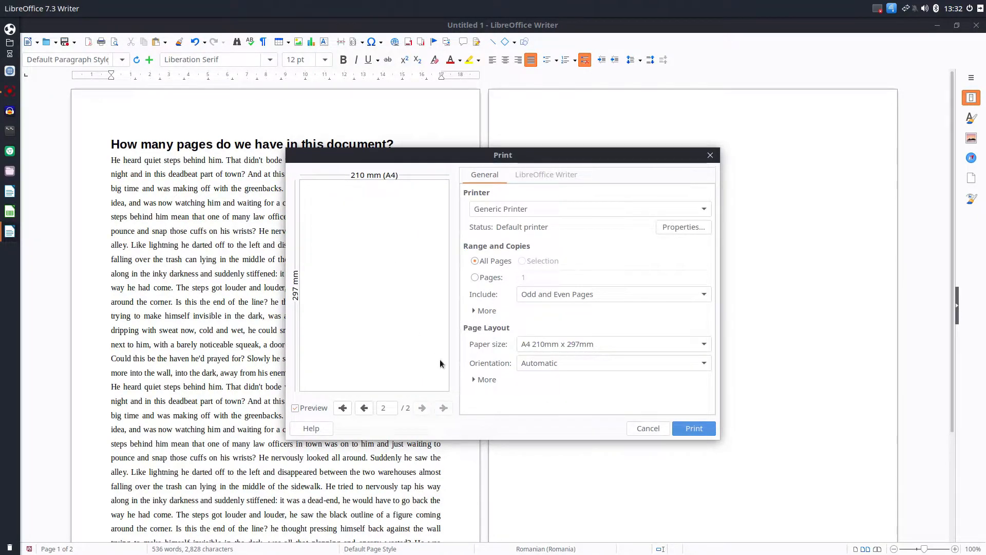
click(647, 427)
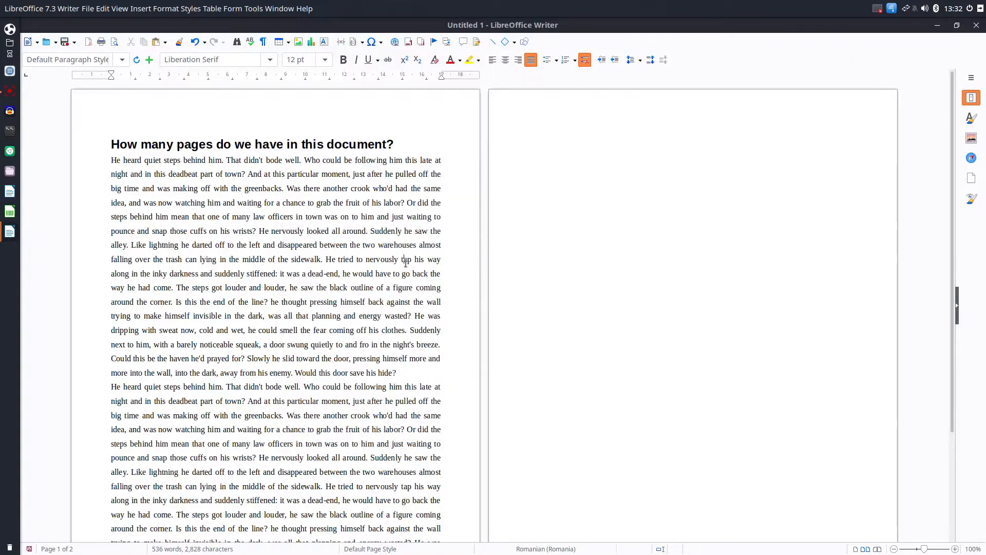
mouse_move(357, 241)
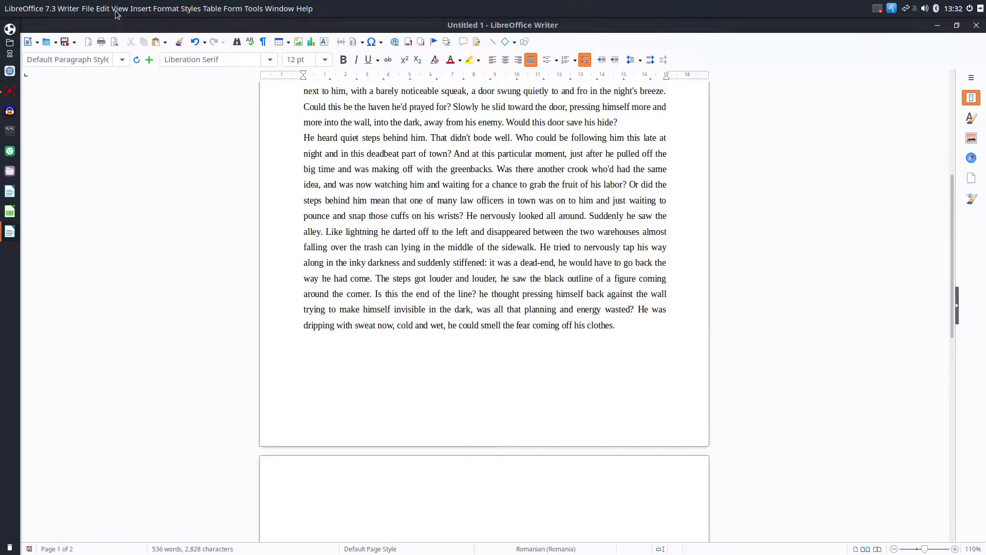
Step: Show formatting marks and scroll to the empty trailing ¶ paragraphs at the end of the text
click(119, 8)
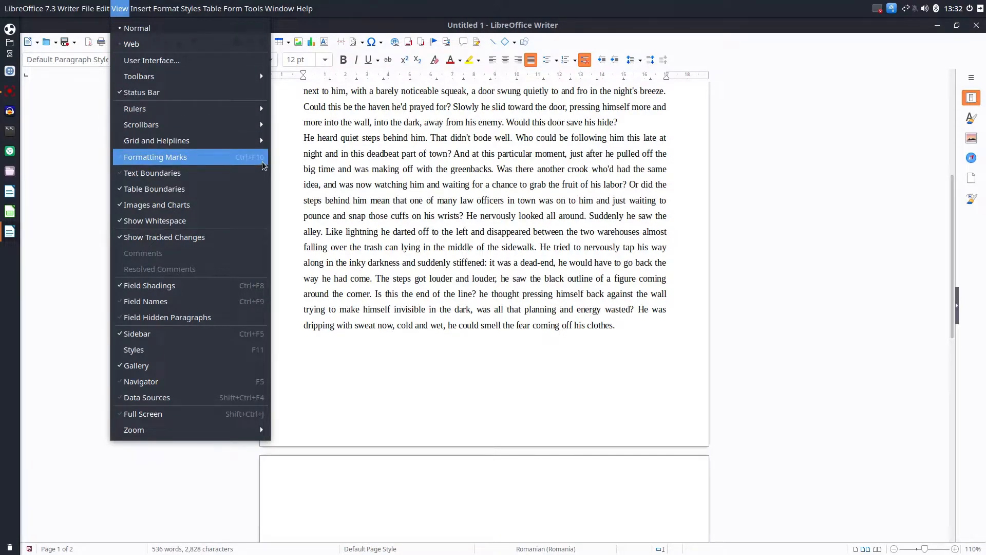
click(155, 156)
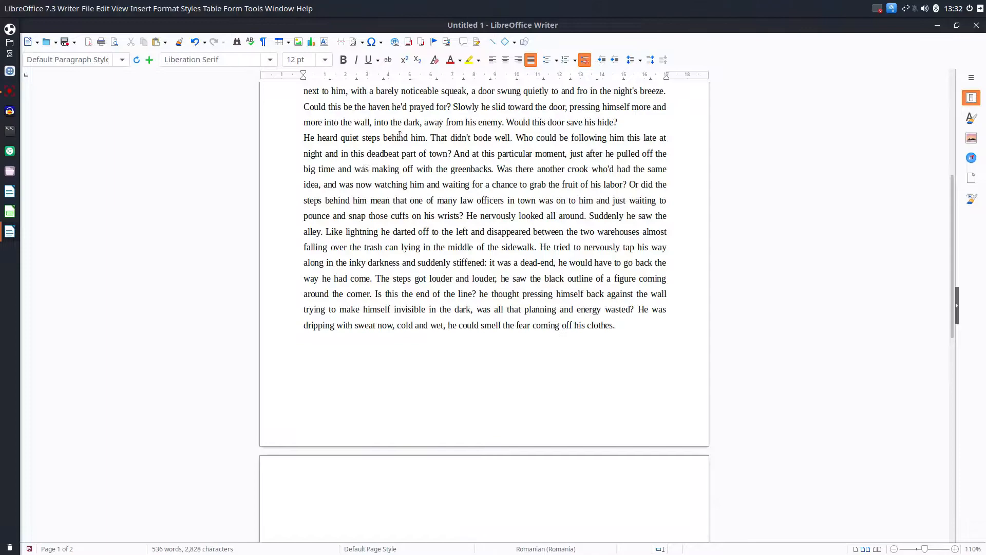
click(262, 41)
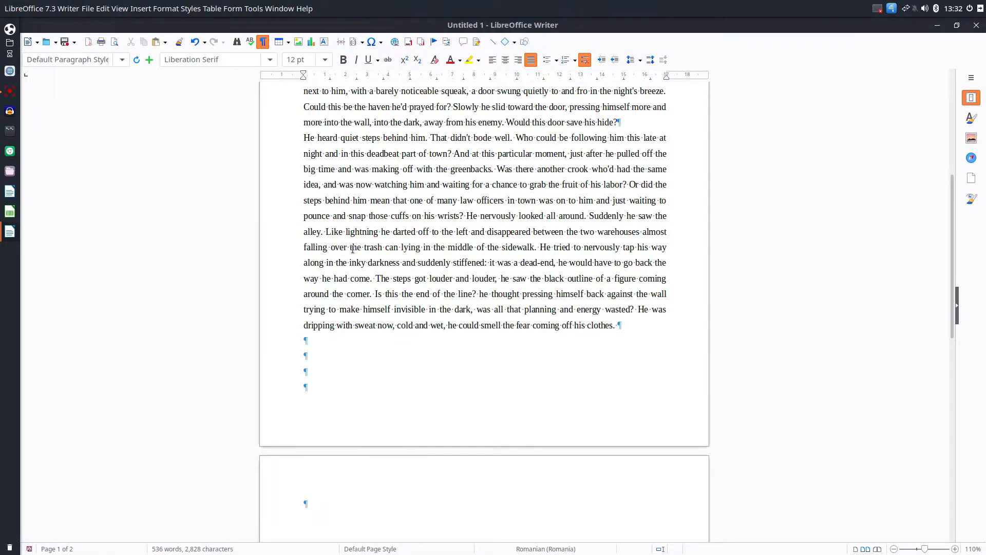
scroll(down, 3)
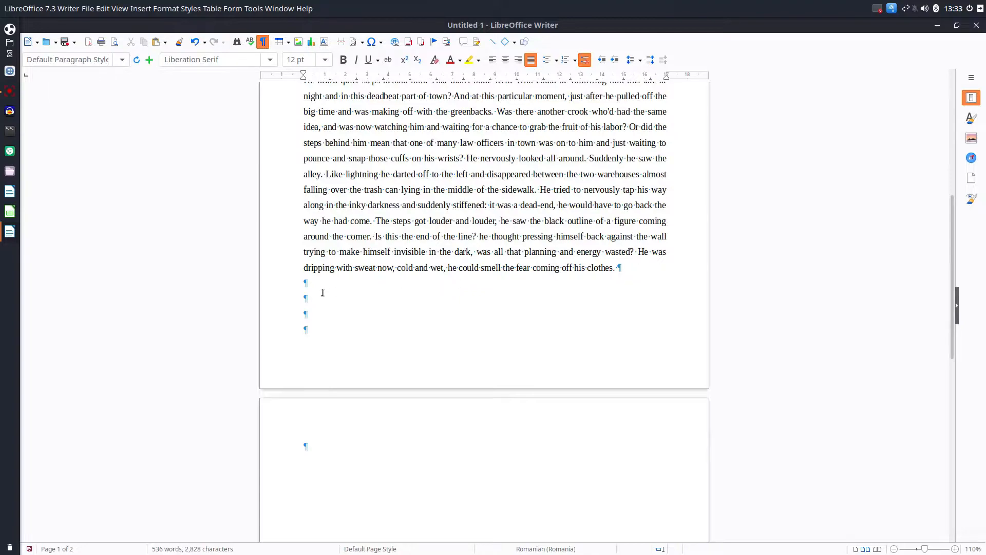
scroll(down, 3)
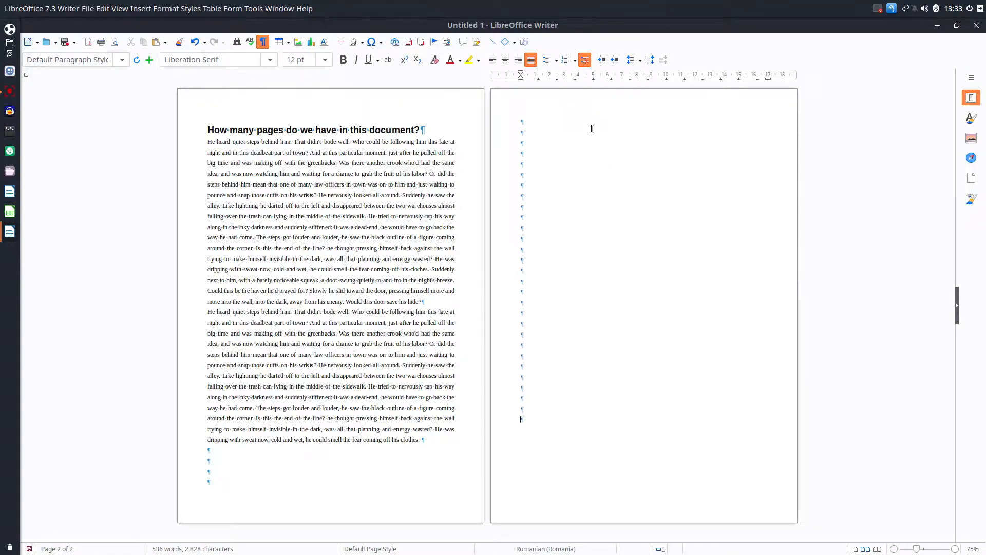
scroll(down, 3)
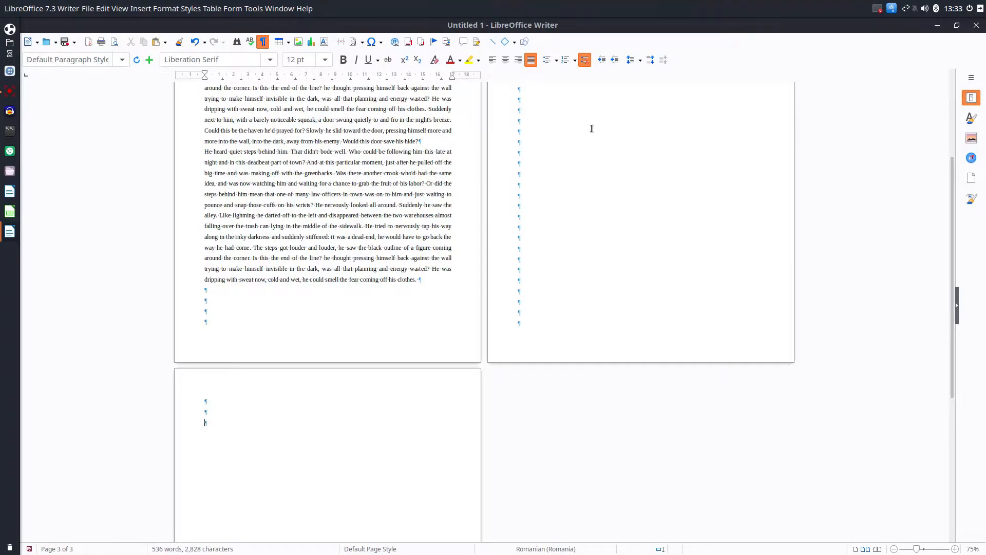
mouse_move(316, 432)
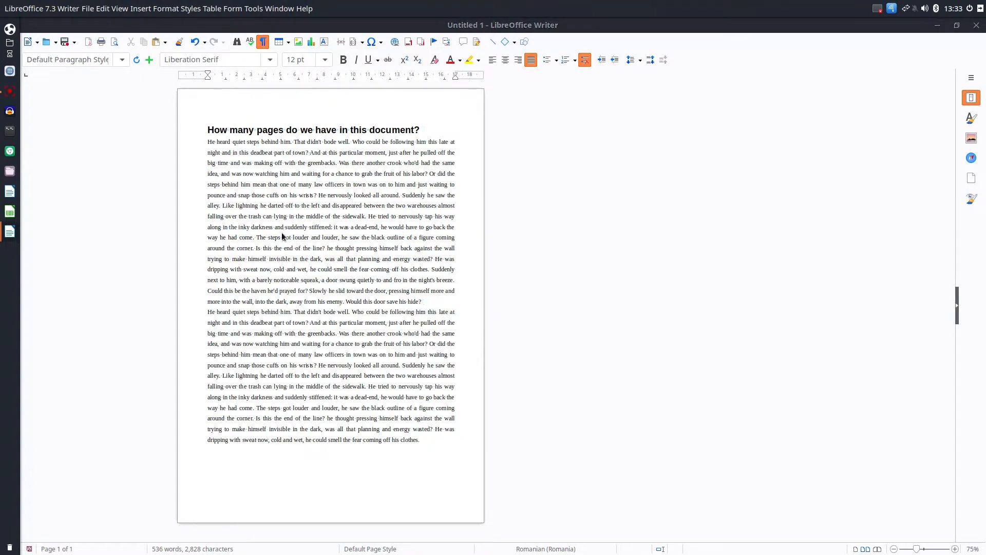
Step: Confirm in the print preview that the document now fits on one page, then cancel
click(88, 41)
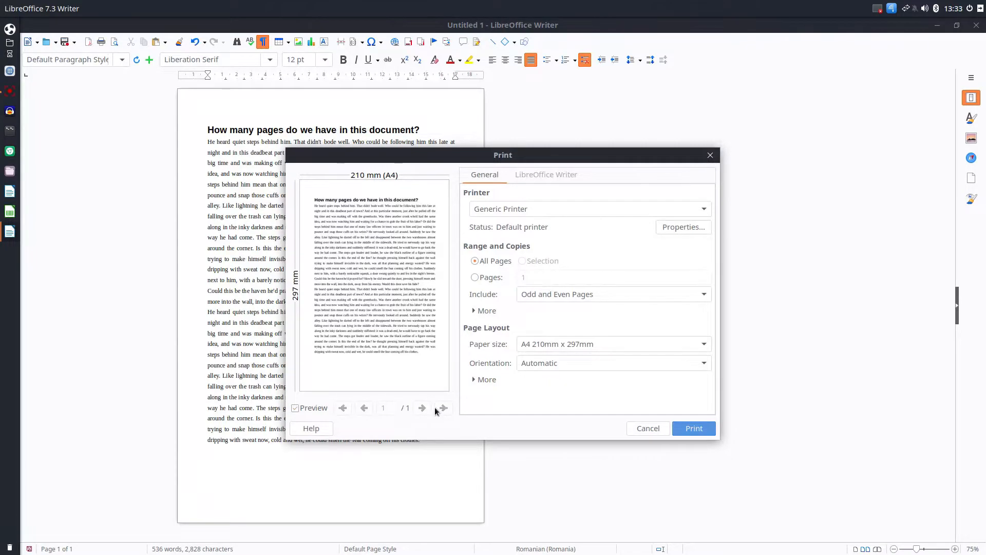
click(647, 428)
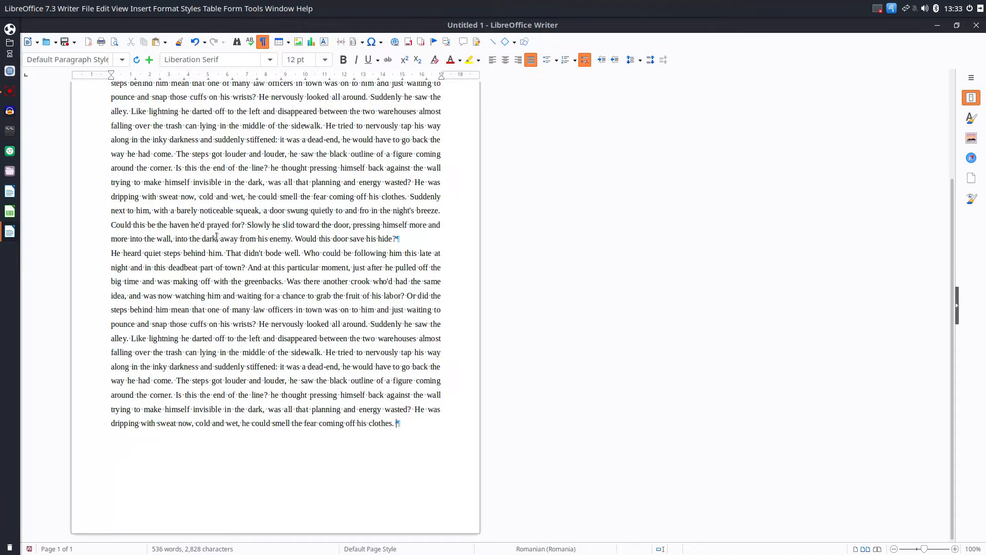
Step: Hide the formatting marks via the View menu and bring up the Help menu
click(119, 8)
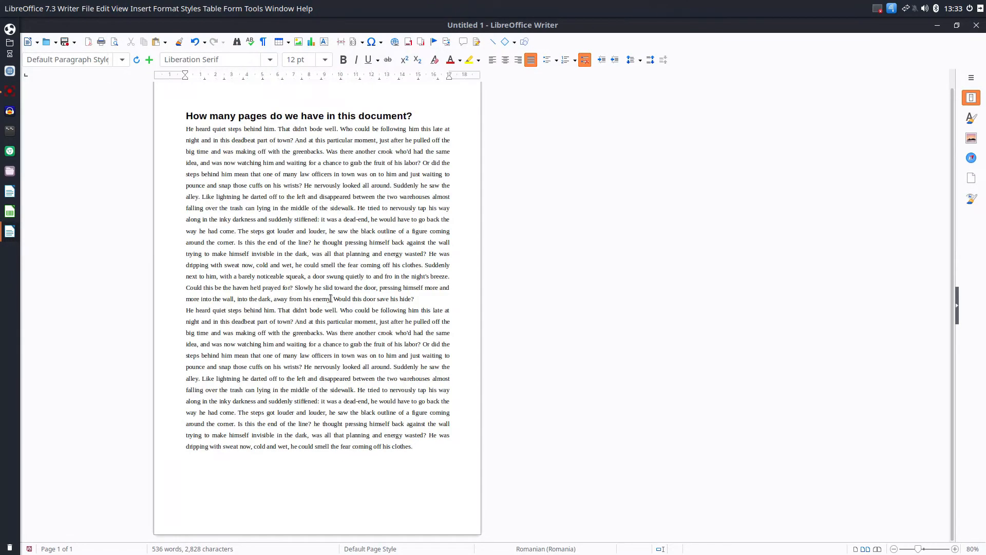
click(304, 8)
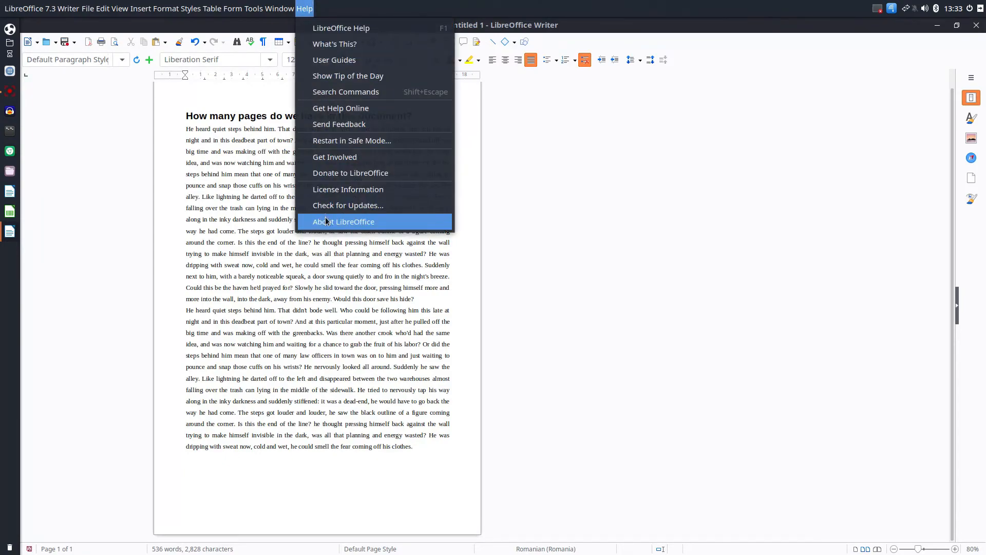